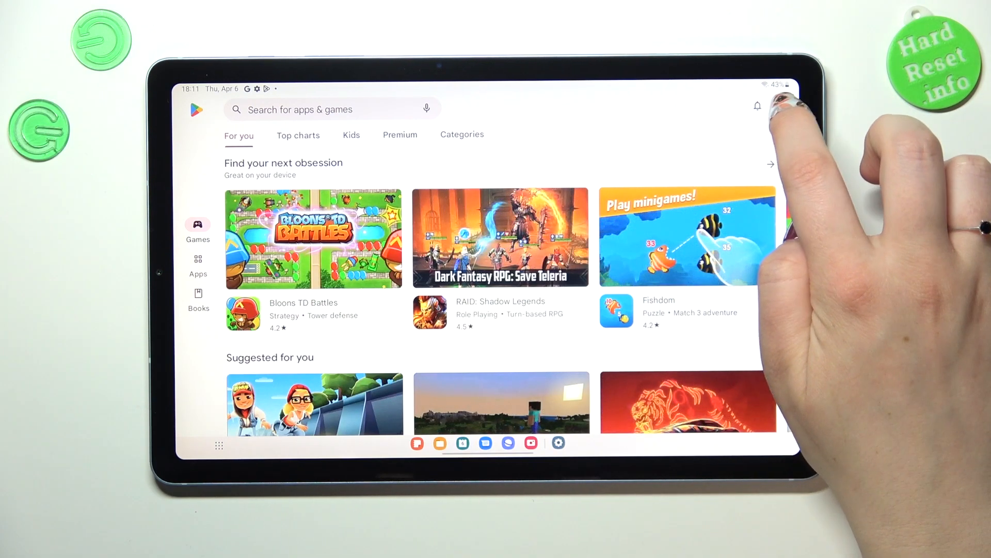
Step: Bring up the account menu from the profile avatar on the store home page
left_click(782, 106)
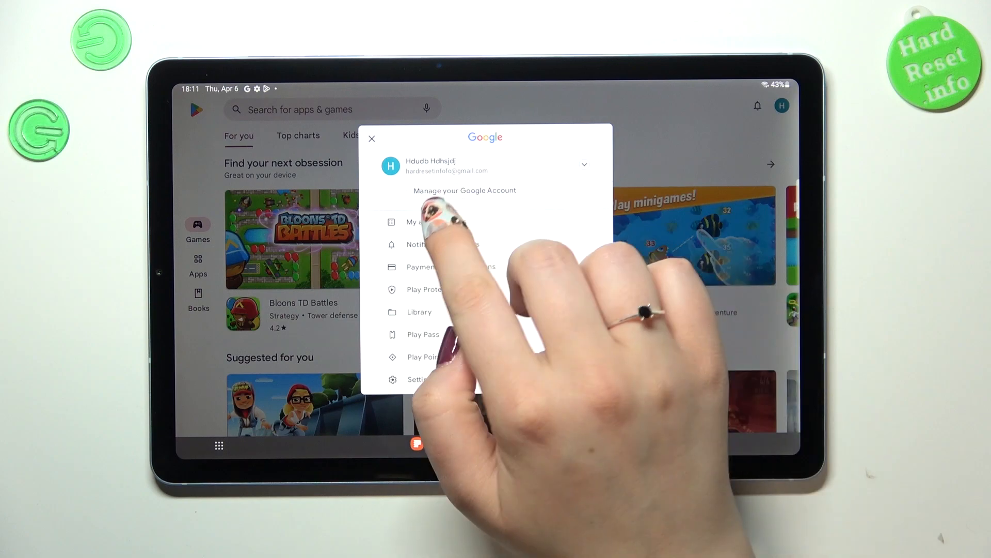
Step: Show the Updates list in My apps & games and review the 32 pending updates
left_click(412, 221)
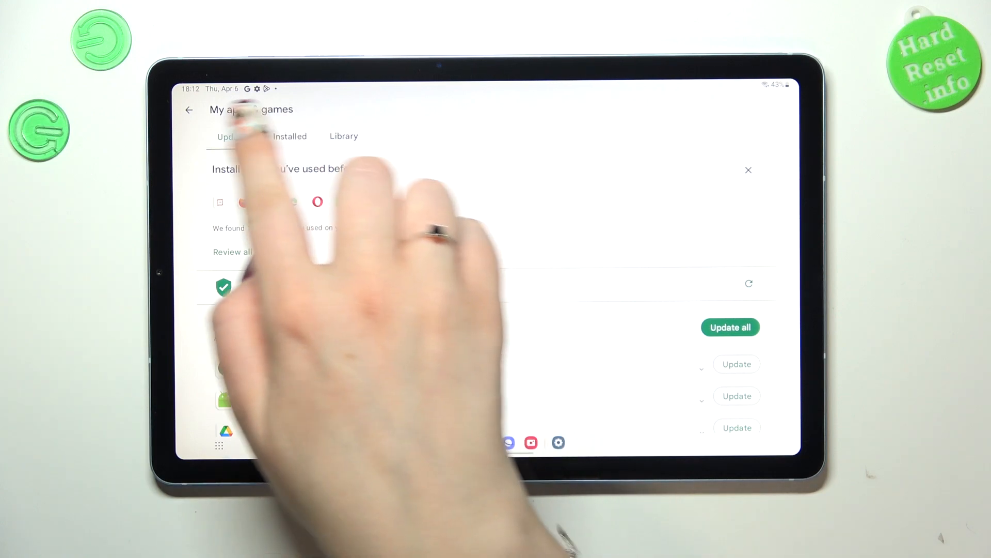
left_click(748, 170)
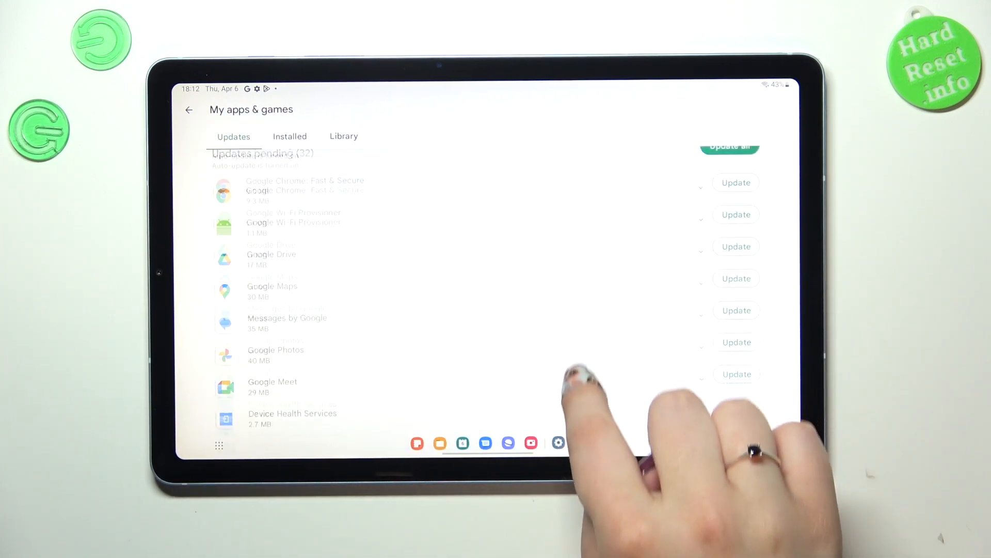
scroll("down", 3)
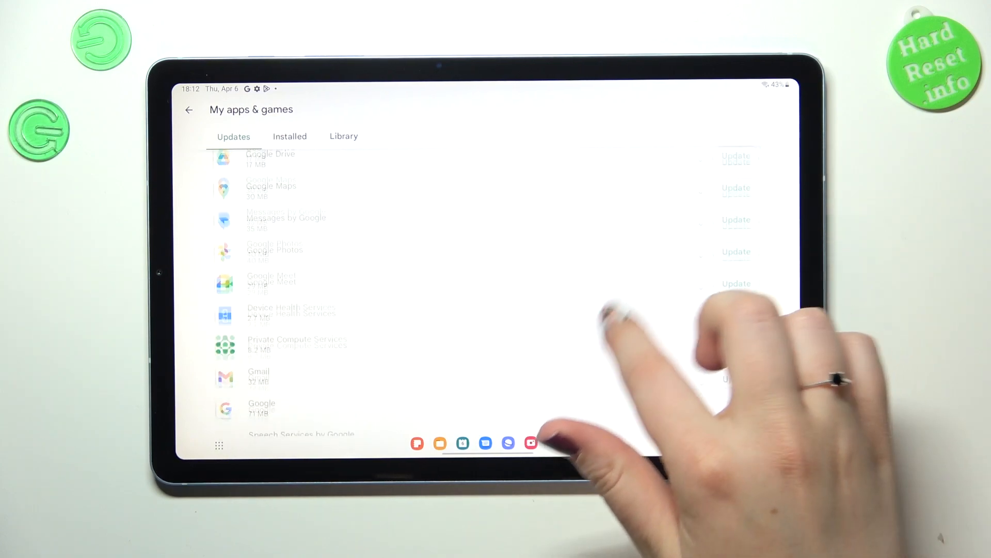
scroll("down", 3)
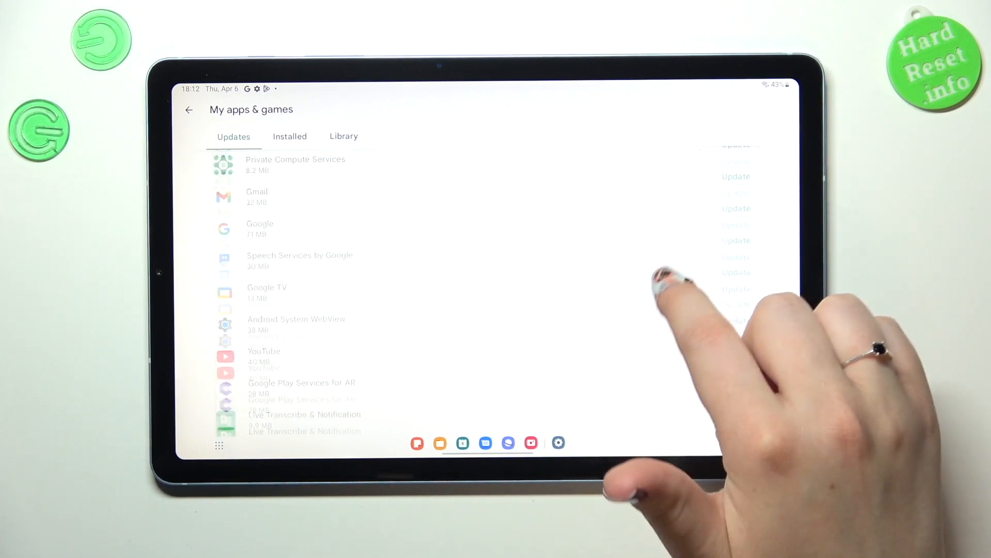
scroll("down", 3)
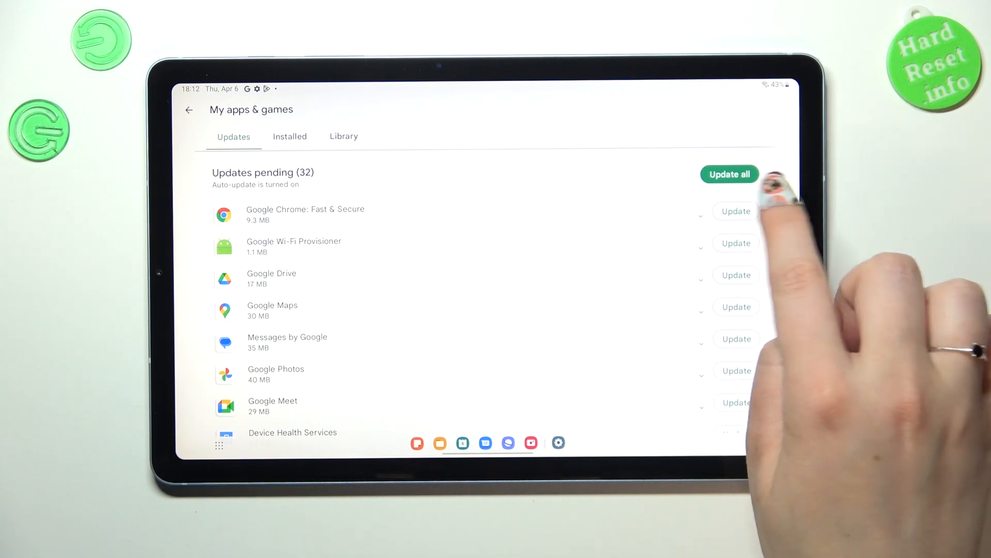
Step: Start all 32 updates with Update all, leaving Google Chrome's update pending
left_click(729, 174)
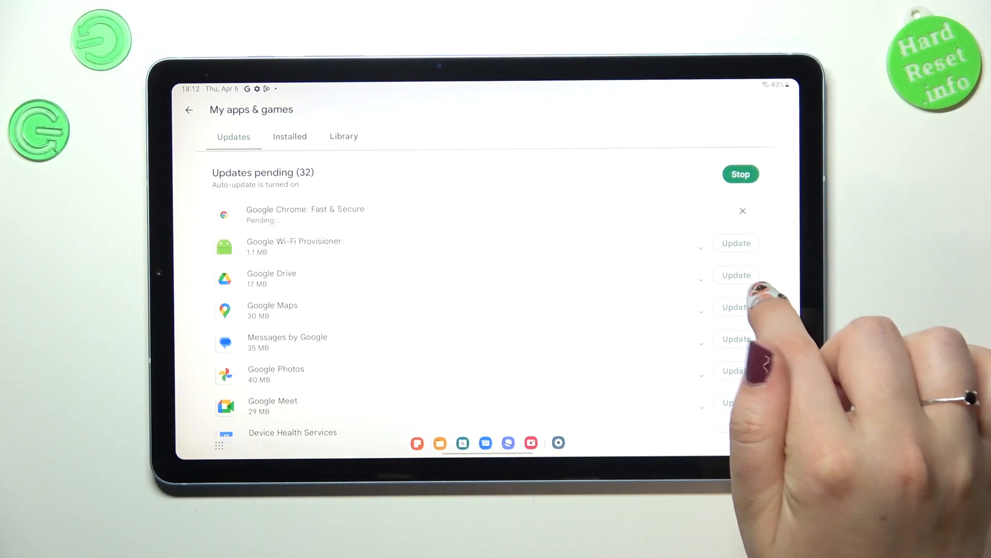